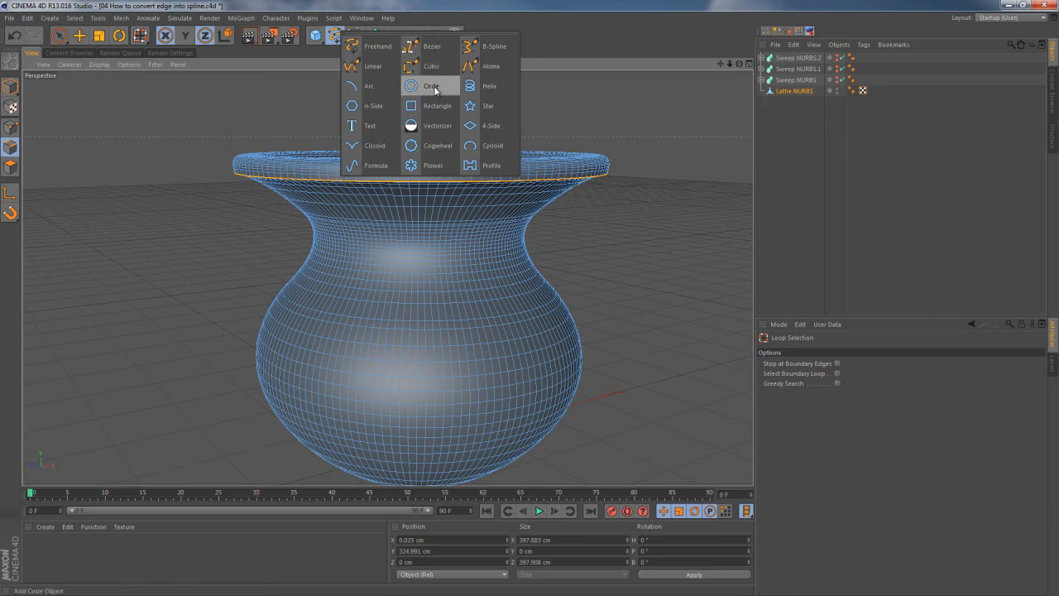
- Add a Circle spline from the spline primitives palette as the sweep profile
click(432, 85)
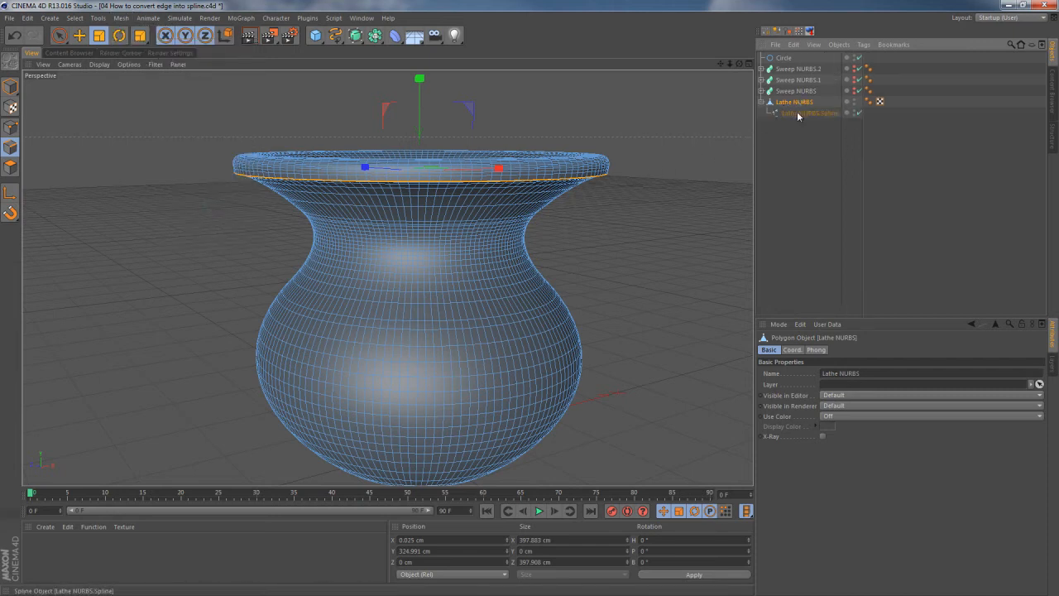